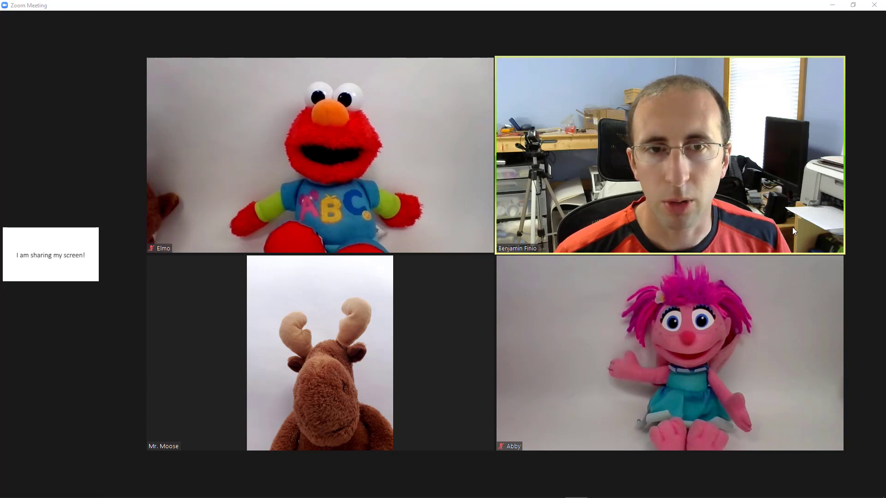
mouse_move(452, 222)
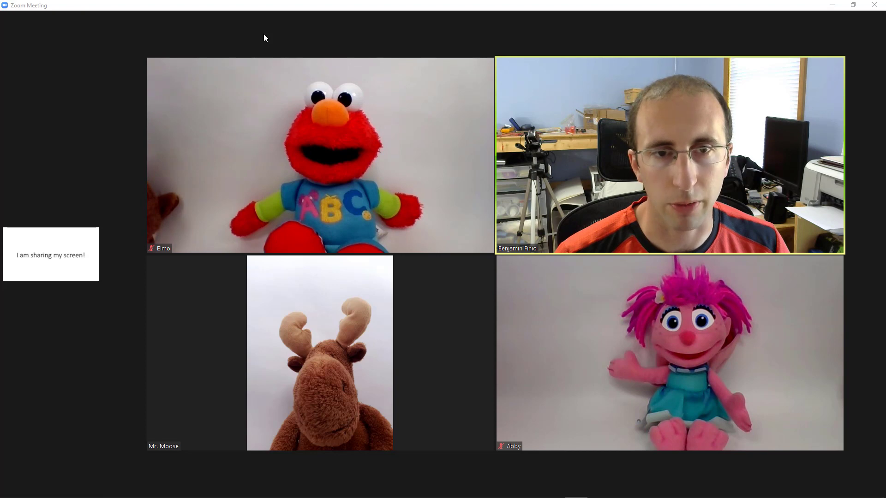
mouse_move(211, 164)
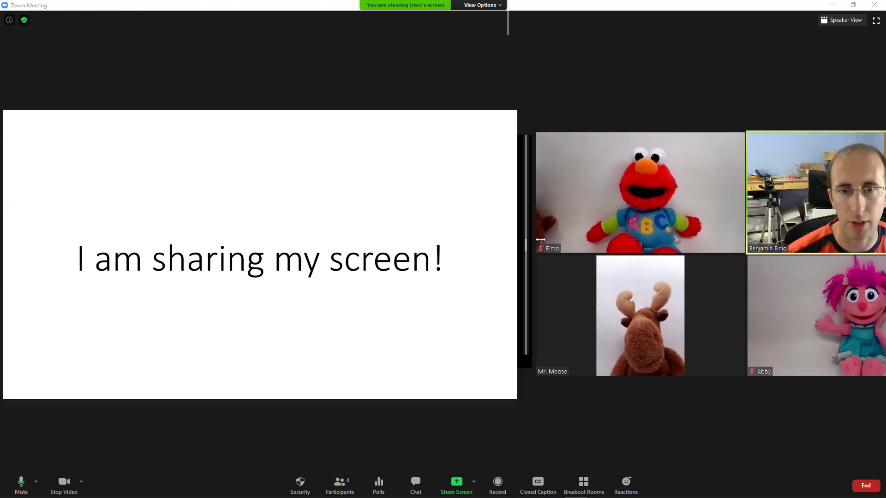
Shrink Elmo's shared screen to a side panel so Benjamin Finio's spotlighted video is enlarged
left_click_drag(531, 240, 672, 240)
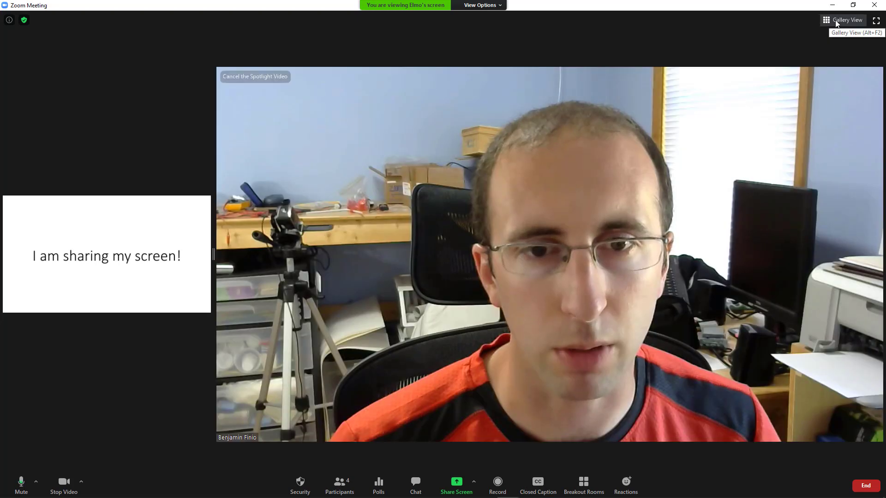
mouse_move(589, 153)
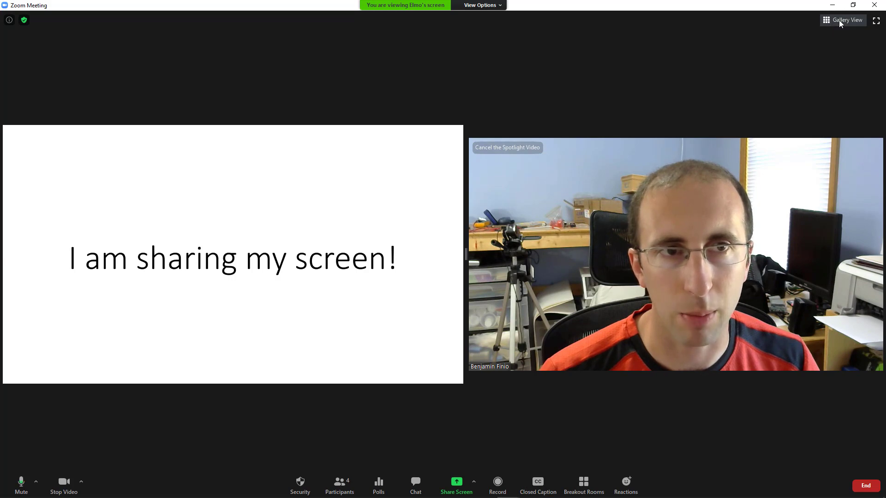
Spotlight Elmo's video and size it roughly equal to the shared screen
left_click(848, 20)
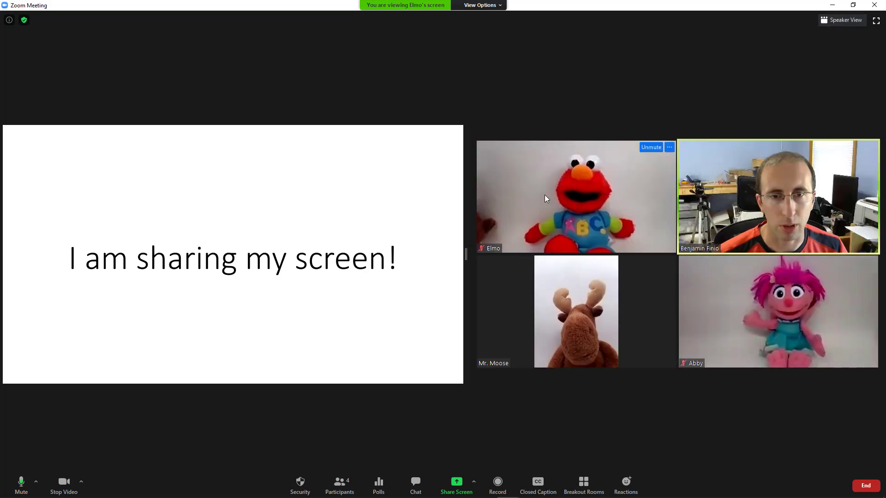
left_click(669, 148)
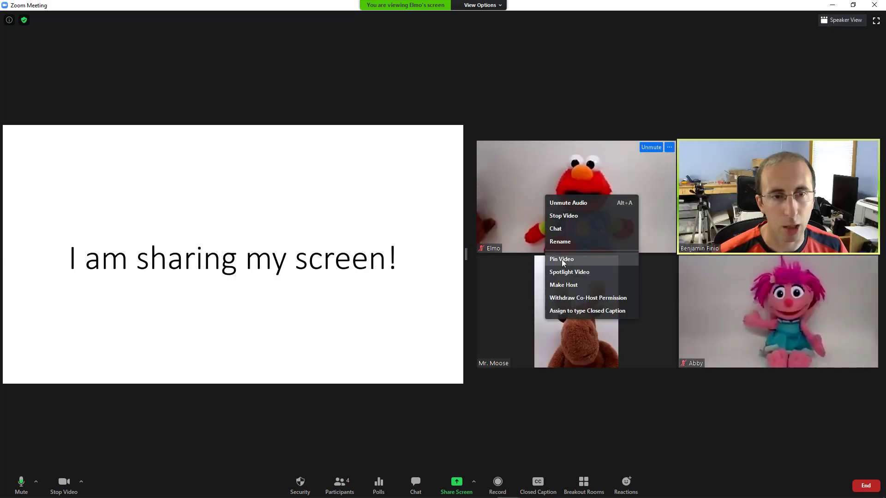
mouse_move(569, 272)
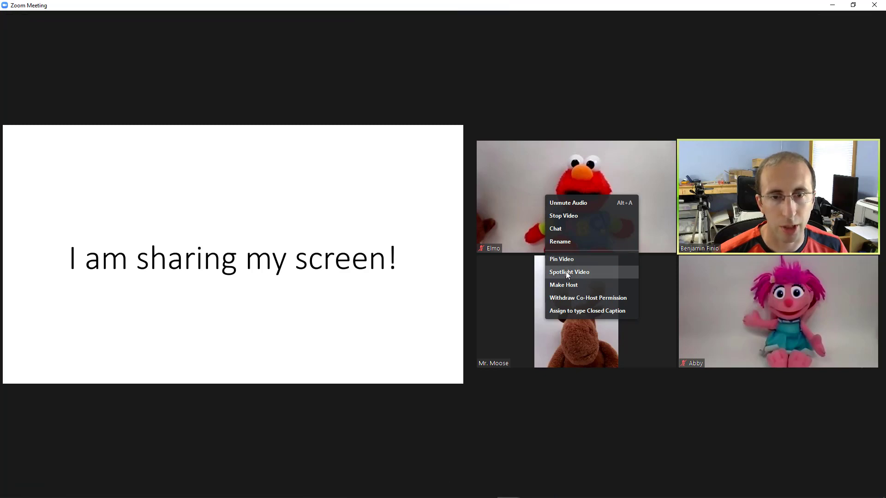
left_click(569, 272)
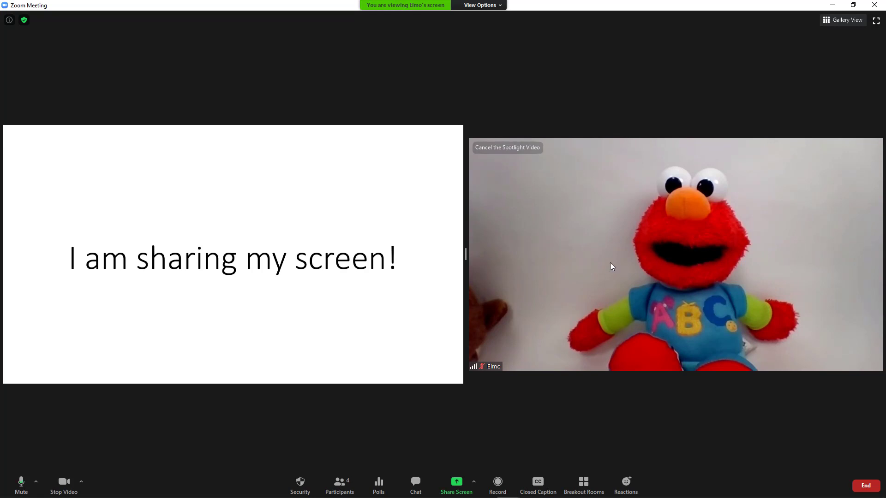
left_click_drag(465, 254, 544, 249)
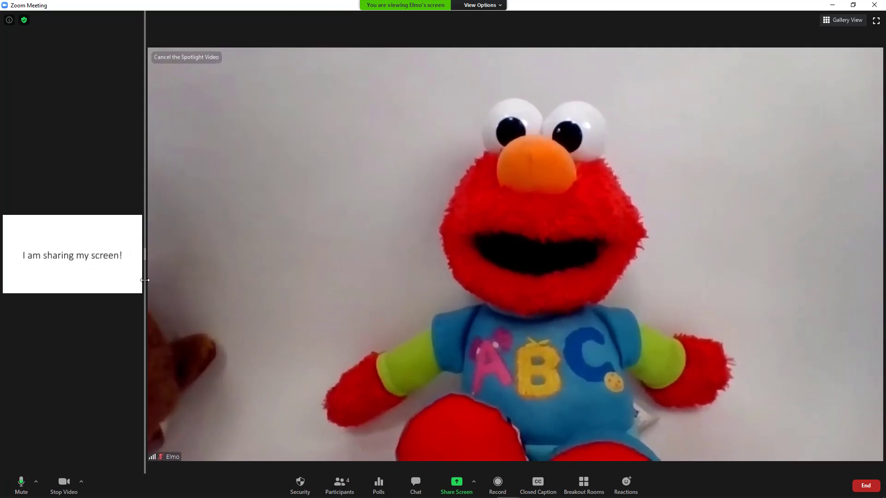
left_click_drag(144, 280, 481, 255)
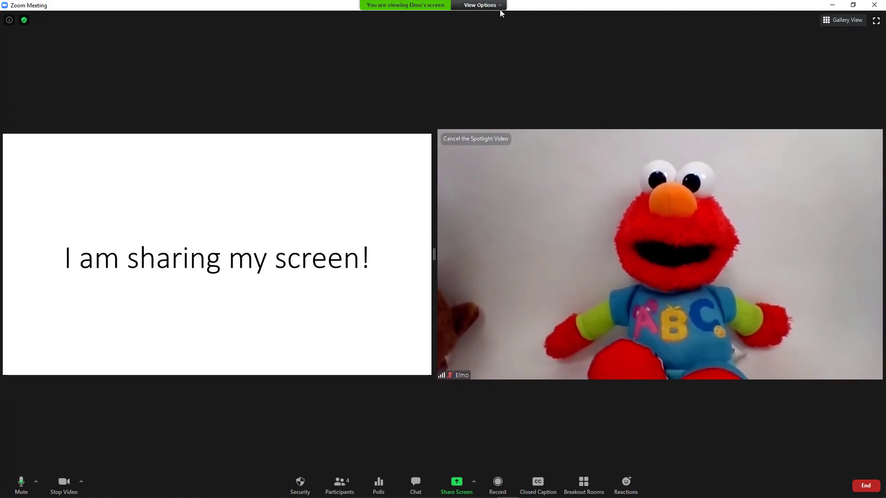
Turn Side-by-side mode off in View Options, then turn it back on
left_click(480, 5)
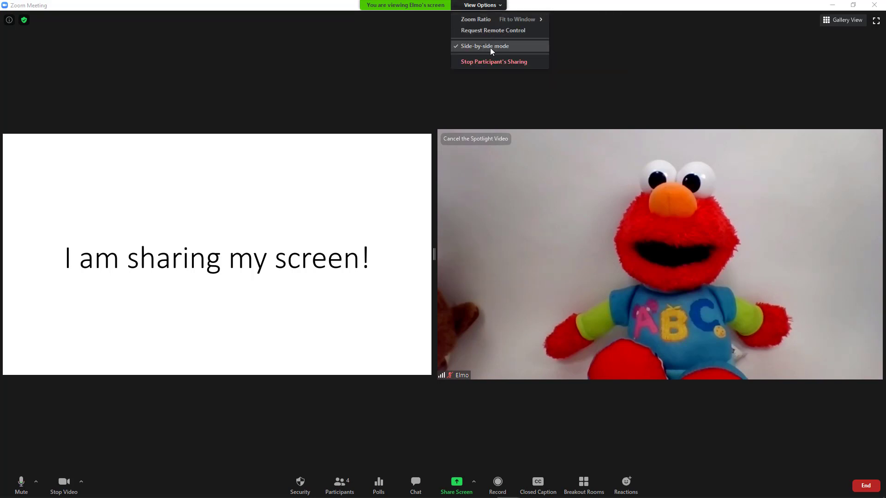
left_click(485, 46)
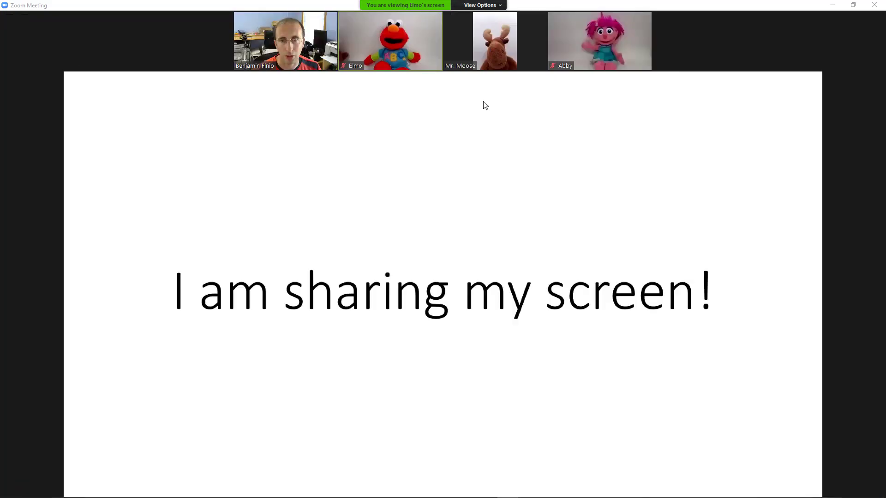
mouse_move(306, 345)
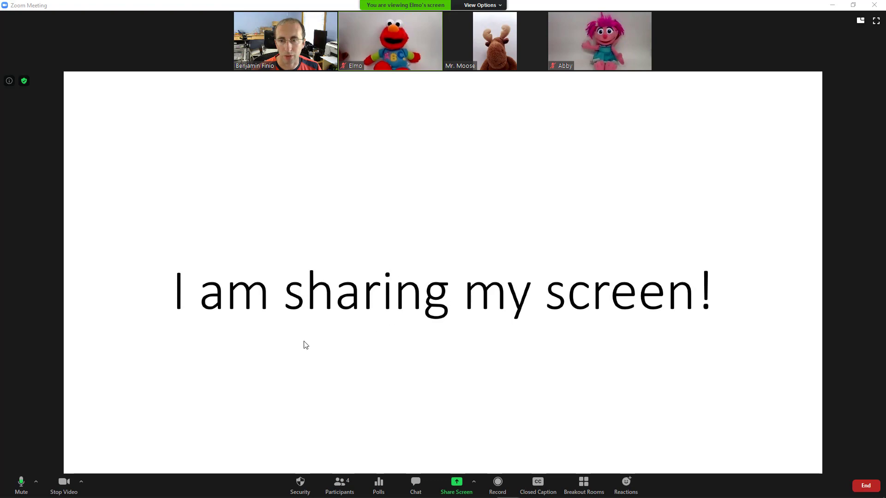
mouse_move(404, 322)
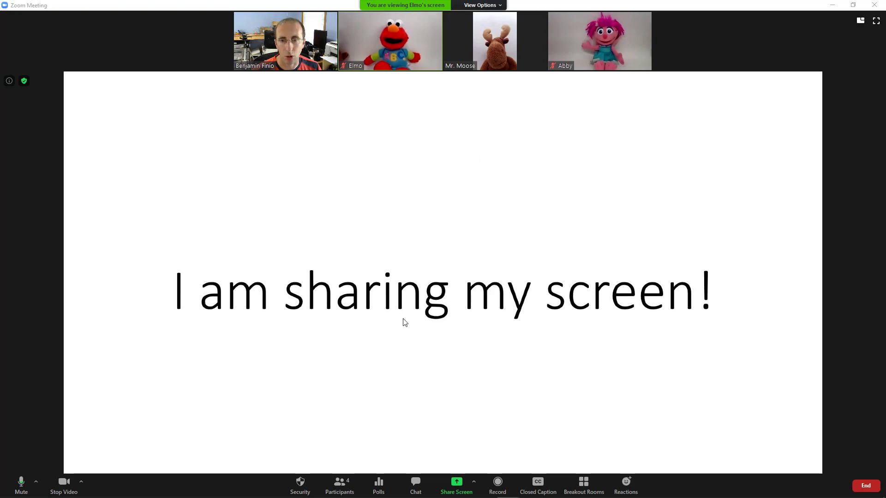
mouse_move(407, 43)
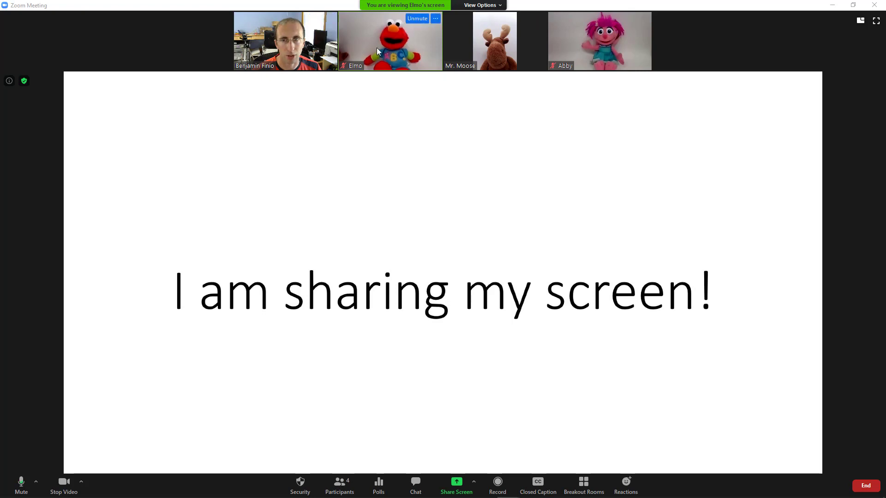
mouse_move(390, 160)
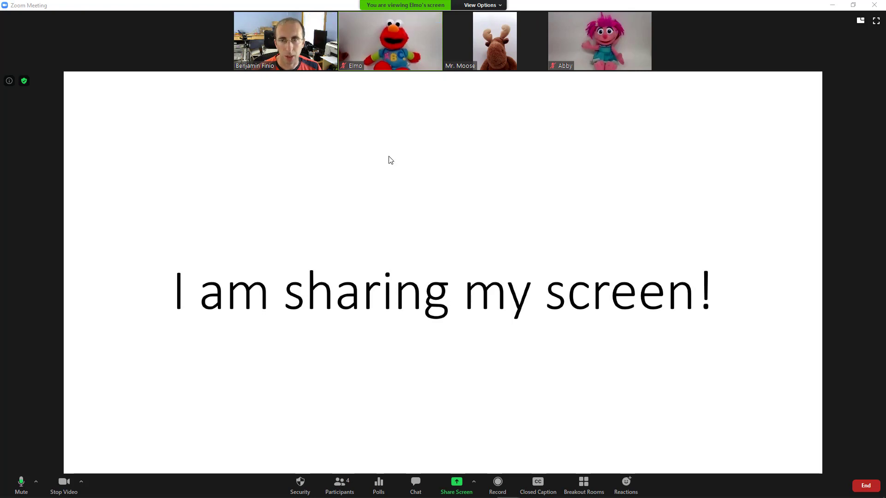
mouse_move(495, 5)
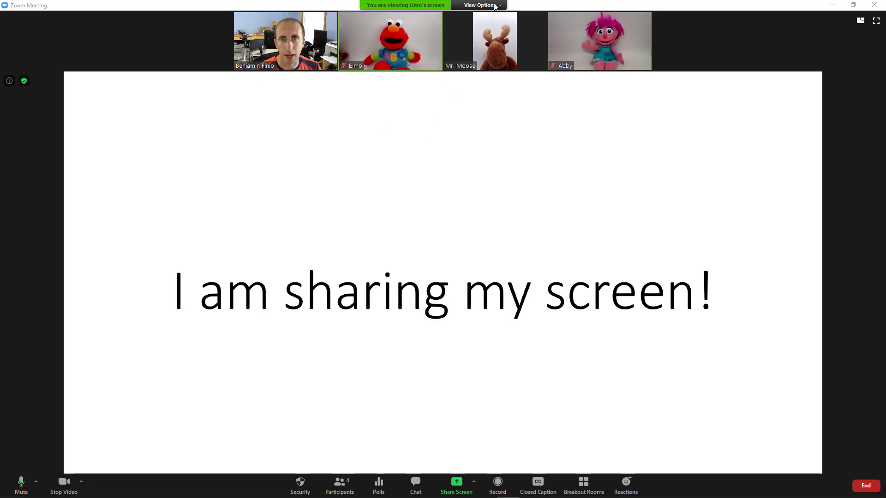
left_click(480, 5)
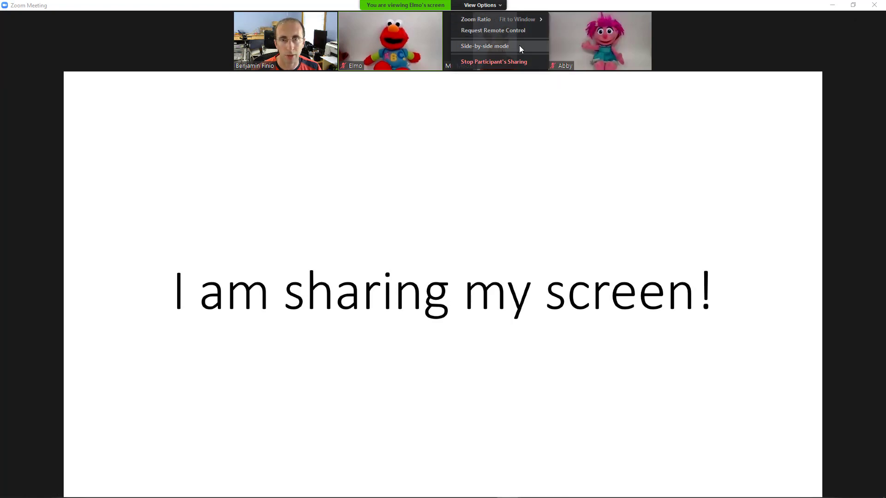
left_click(484, 46)
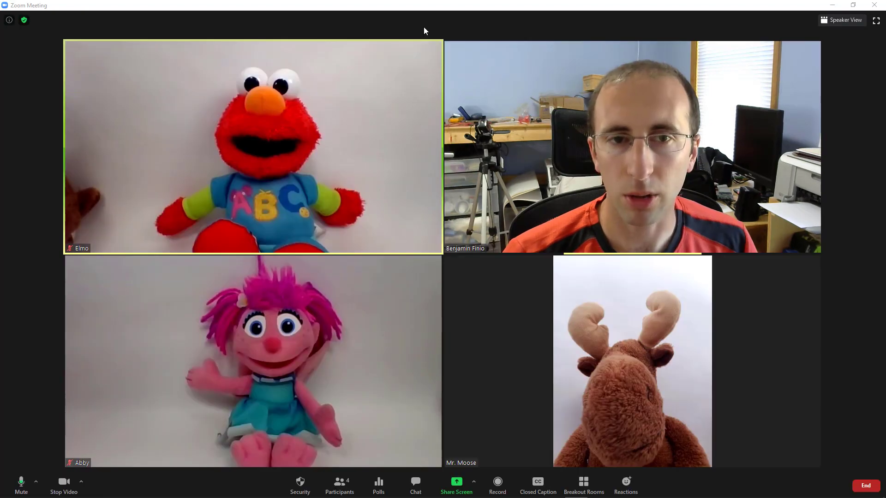
mouse_move(348, 109)
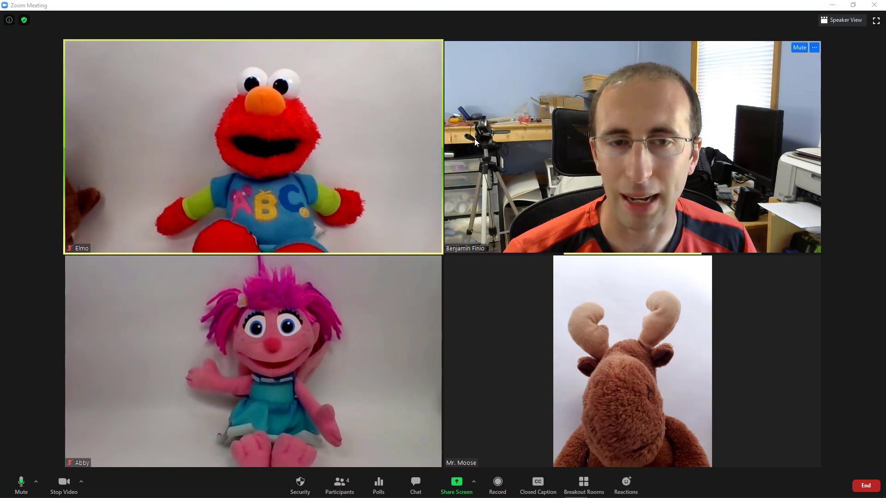
mouse_move(476, 332)
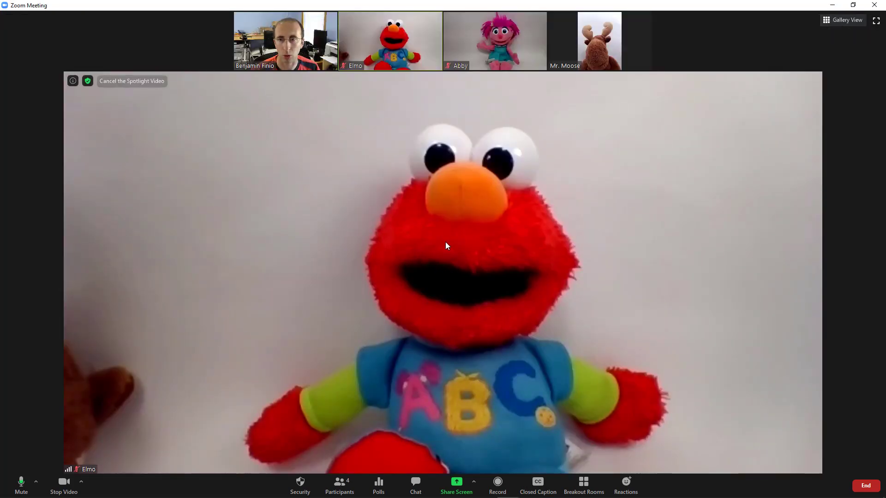
mouse_move(230, 166)
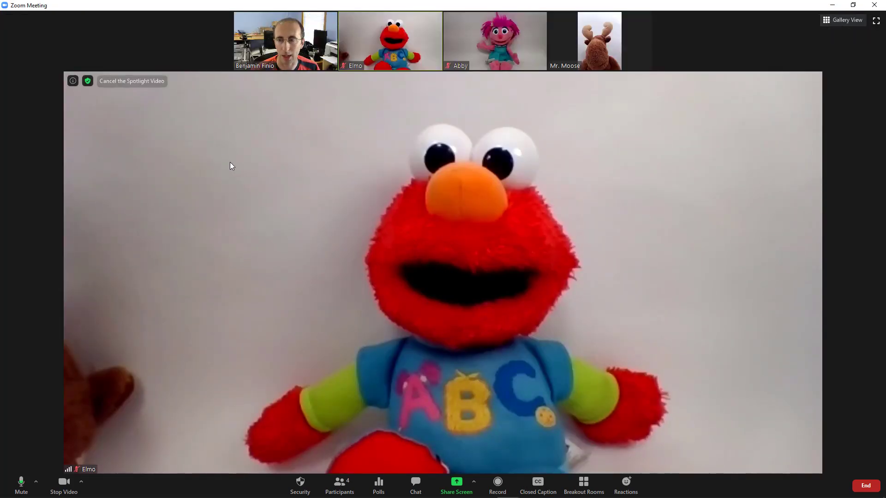
mouse_move(653, 186)
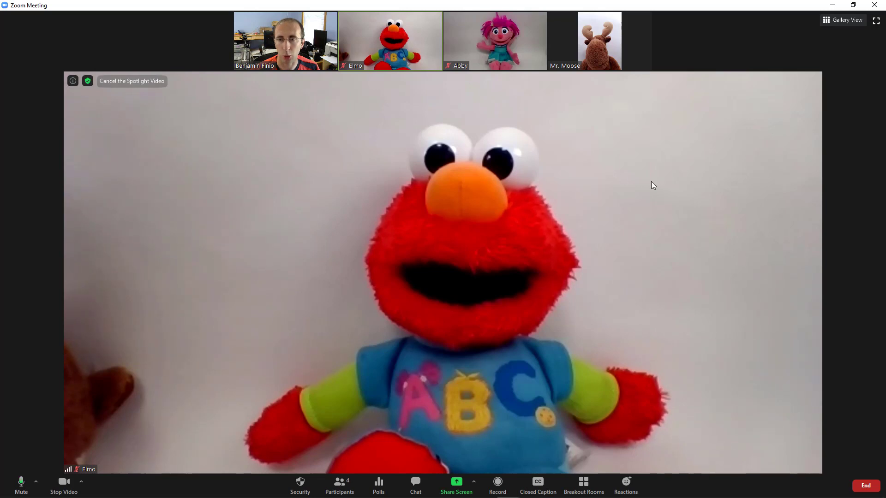
mouse_move(301, 197)
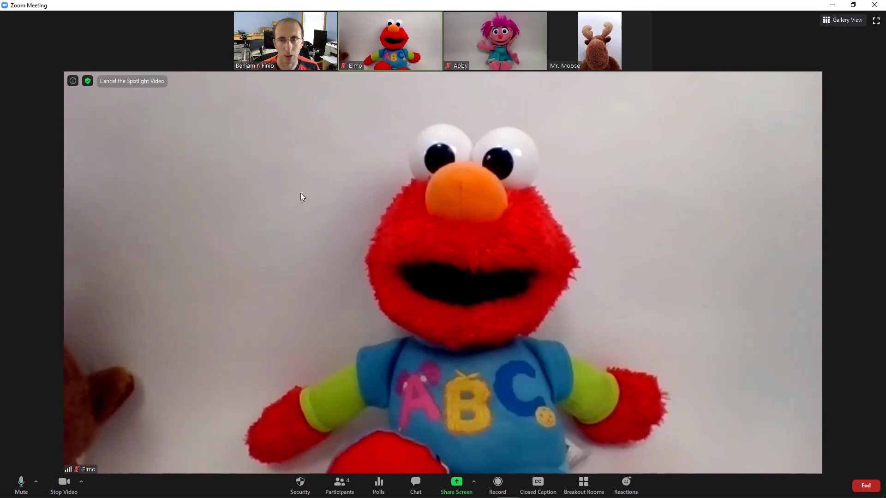
mouse_move(318, 192)
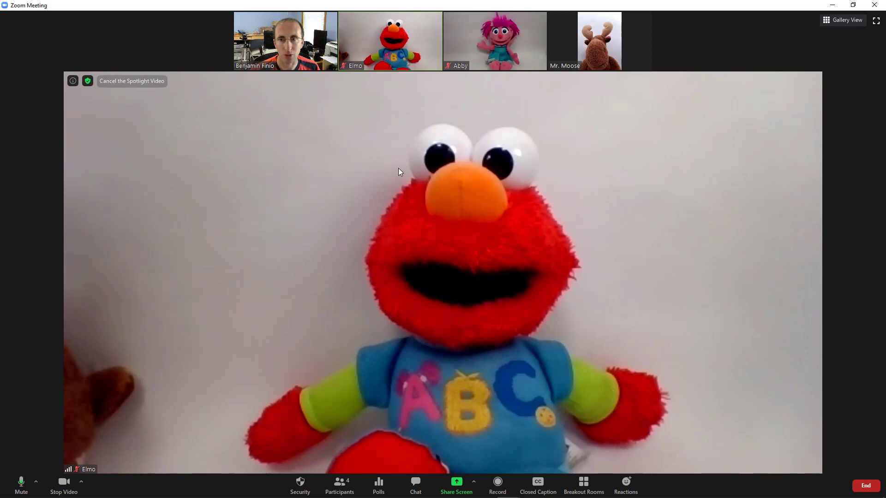
mouse_move(440, 141)
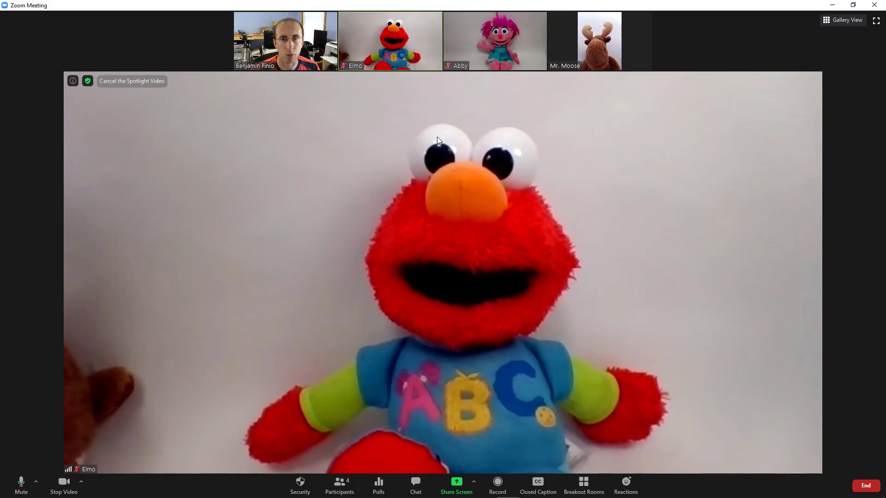
mouse_move(472, 115)
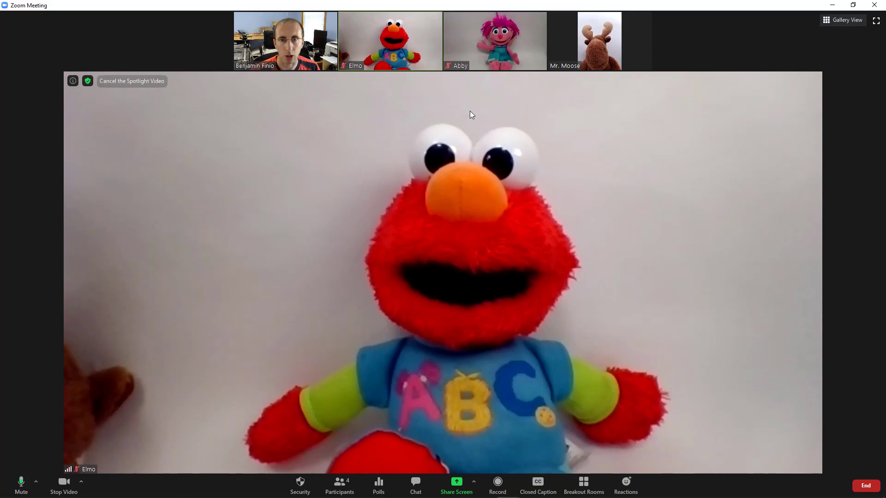
Stop Abby's and Mr. Moose's videos so only their names or profile pictures show
left_click(539, 19)
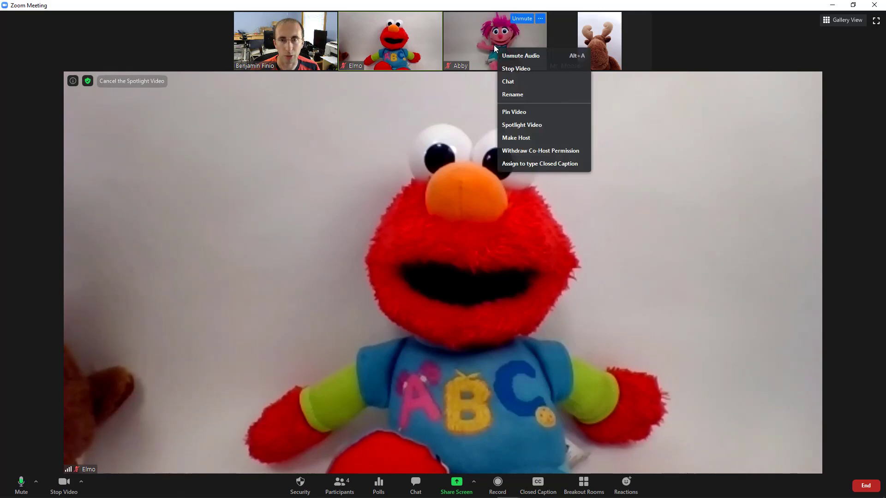
mouse_move(515, 68)
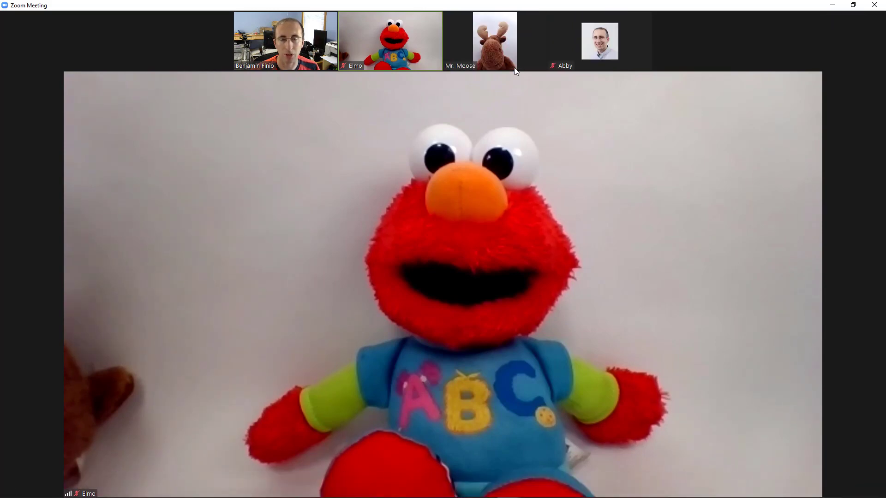
mouse_move(492, 54)
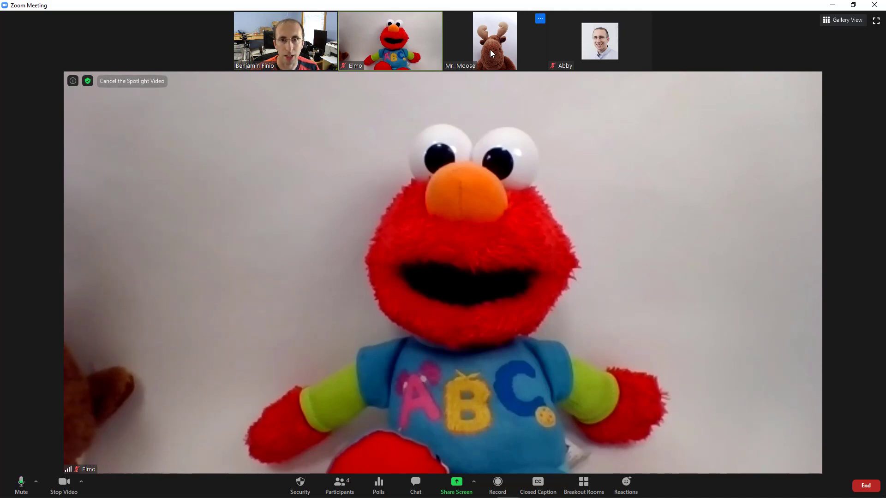
left_click(539, 18)
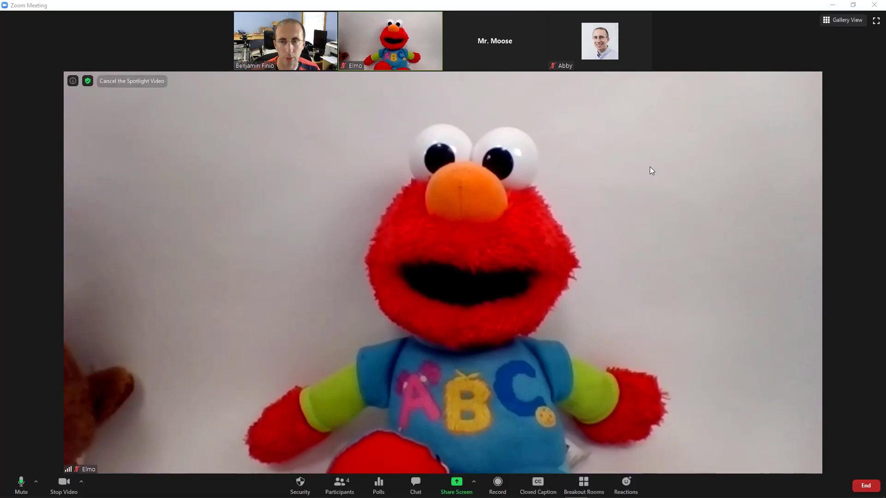
mouse_move(619, 151)
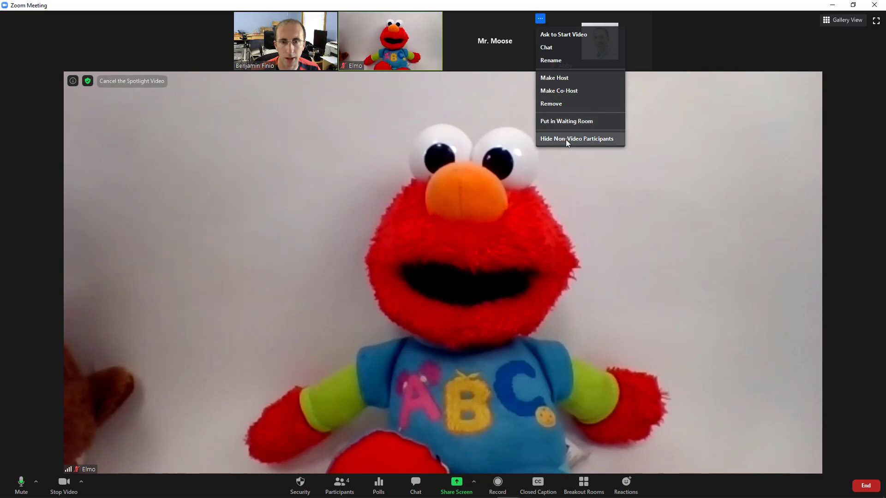
mouse_move(590, 143)
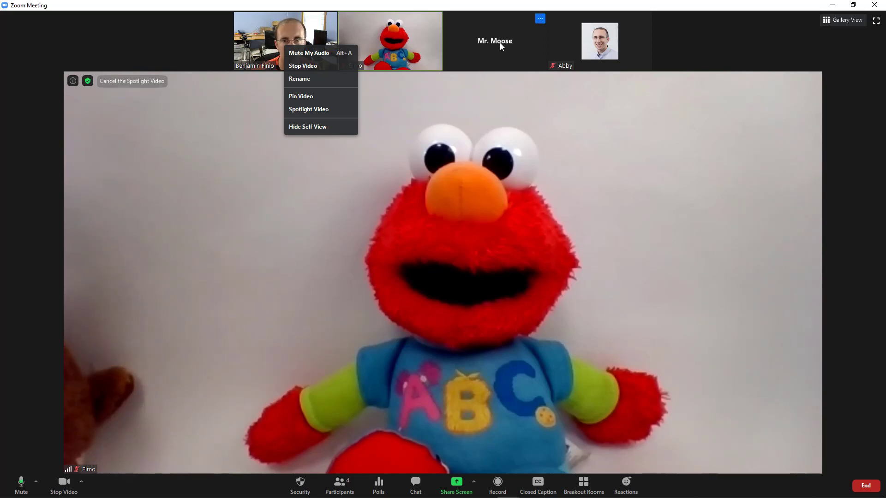
Hide non-video participants, leaving only Benjamin Finio and Elmo in the strip
left_click(644, 18)
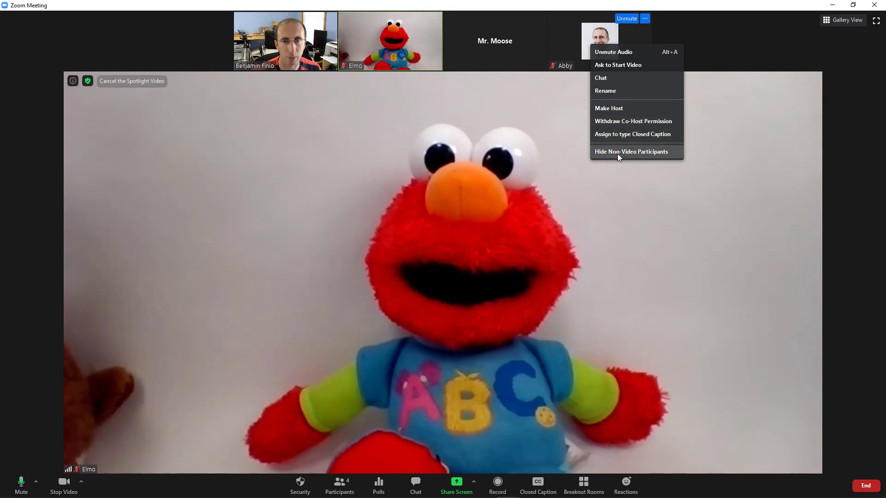
left_click(631, 151)
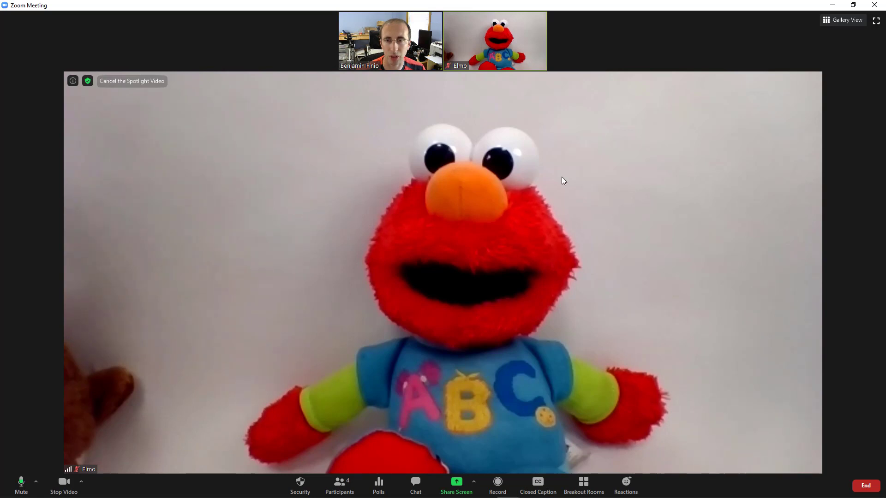
mouse_move(569, 185)
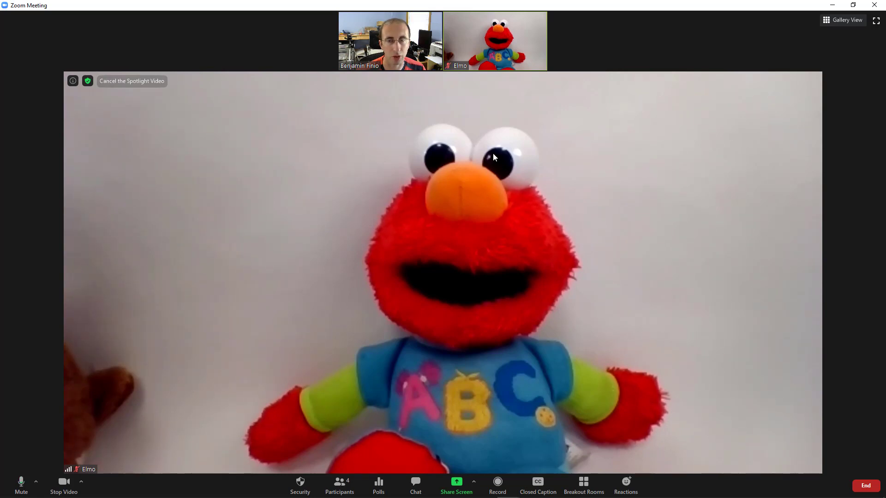
mouse_move(847, 20)
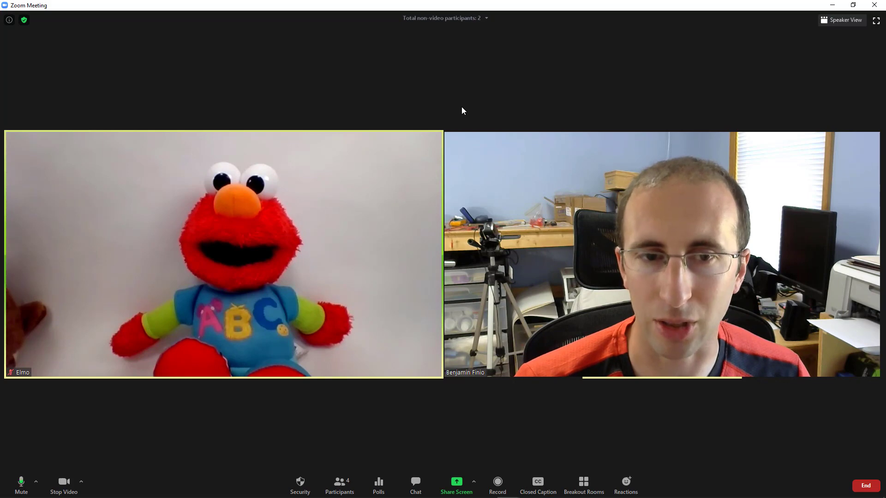
mouse_move(451, 183)
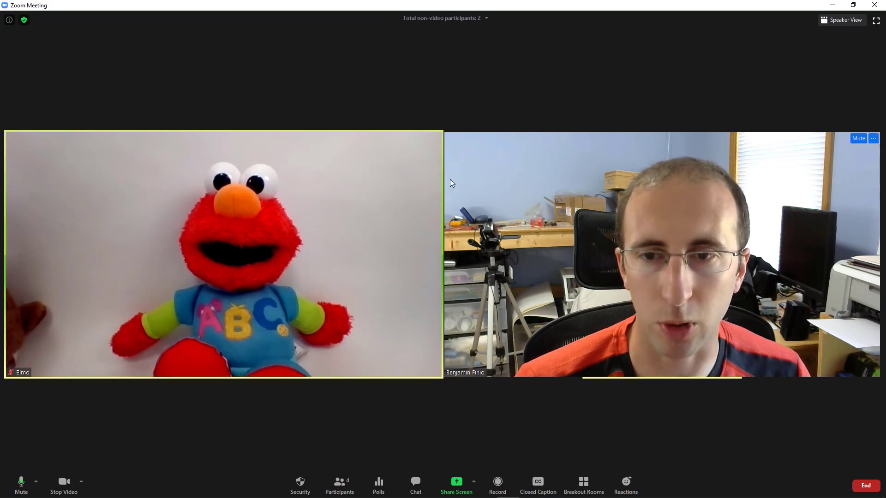
mouse_move(309, 195)
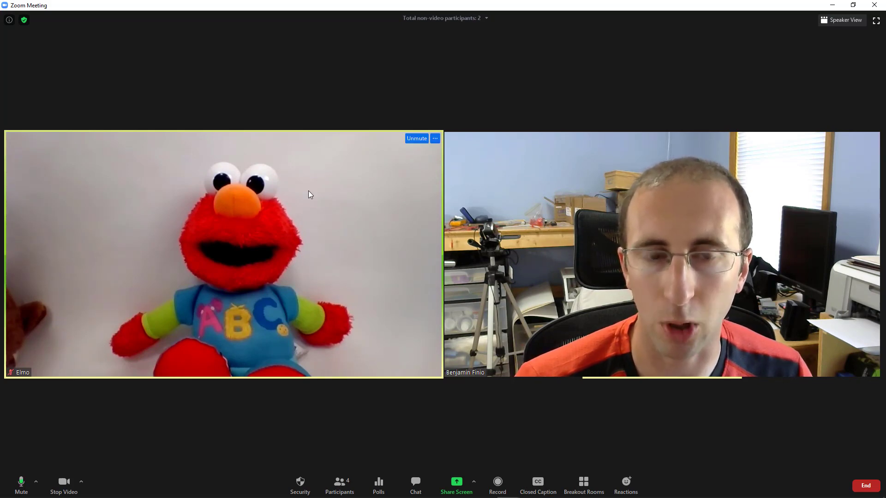
mouse_move(367, 161)
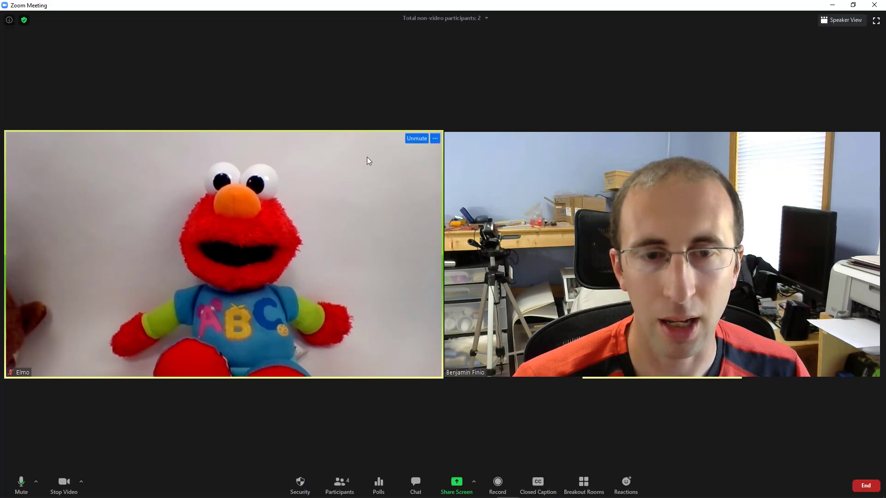
mouse_move(447, 20)
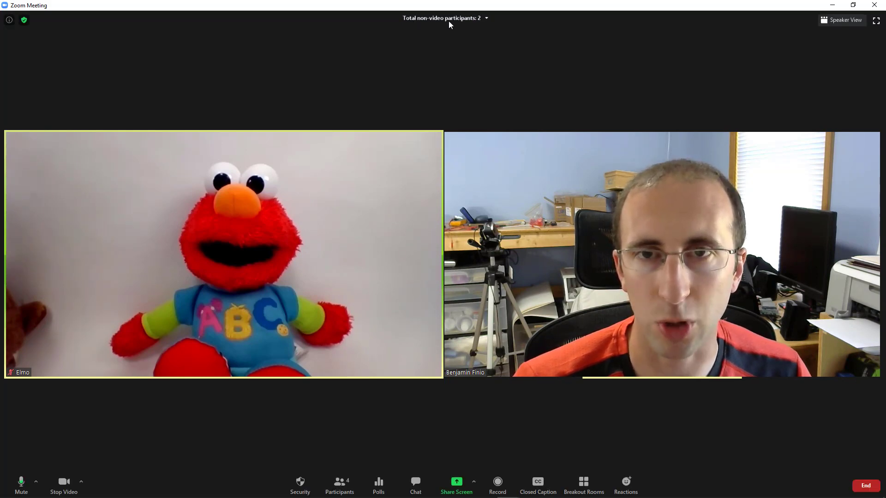
left_click(485, 18)
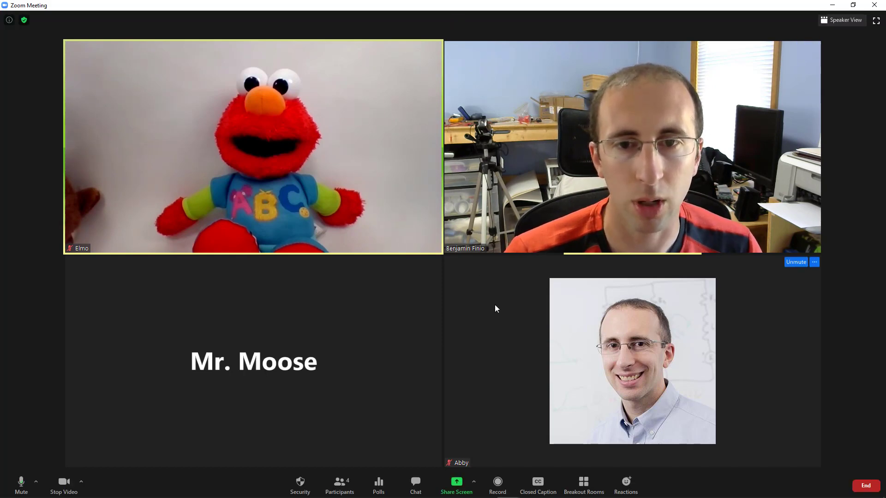
left_click(813, 262)
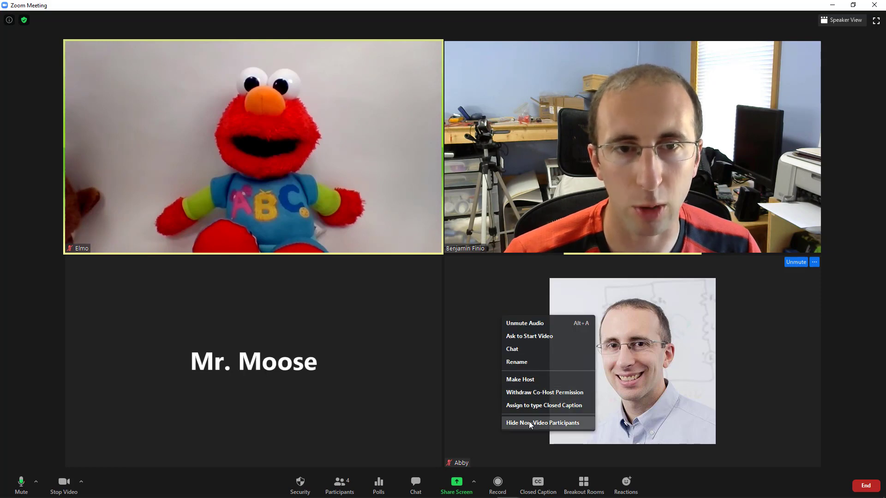
left_click(542, 423)
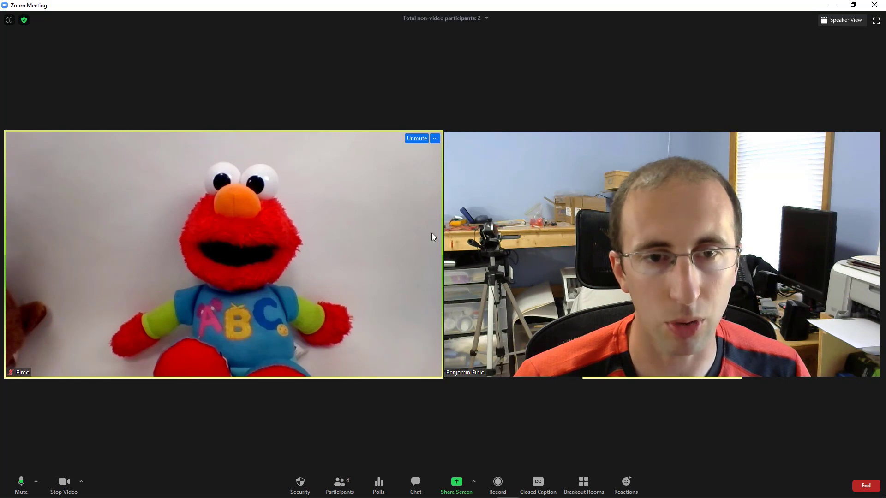
mouse_move(659, 96)
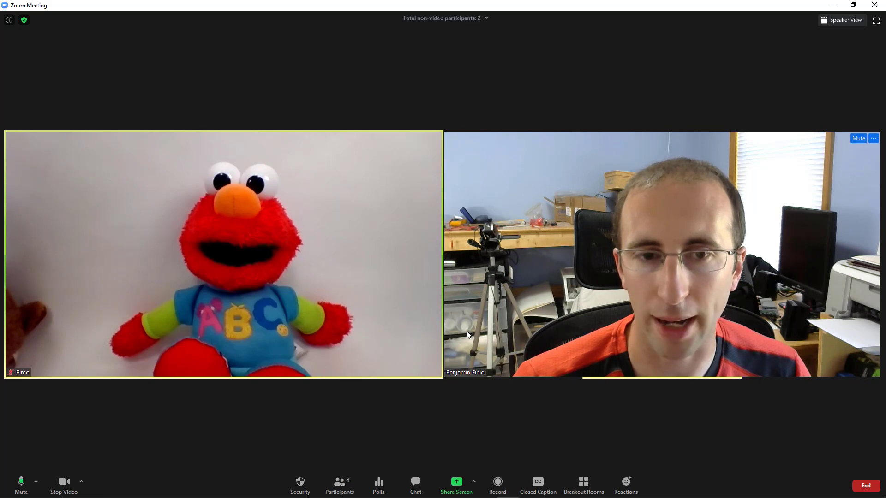
mouse_move(439, 143)
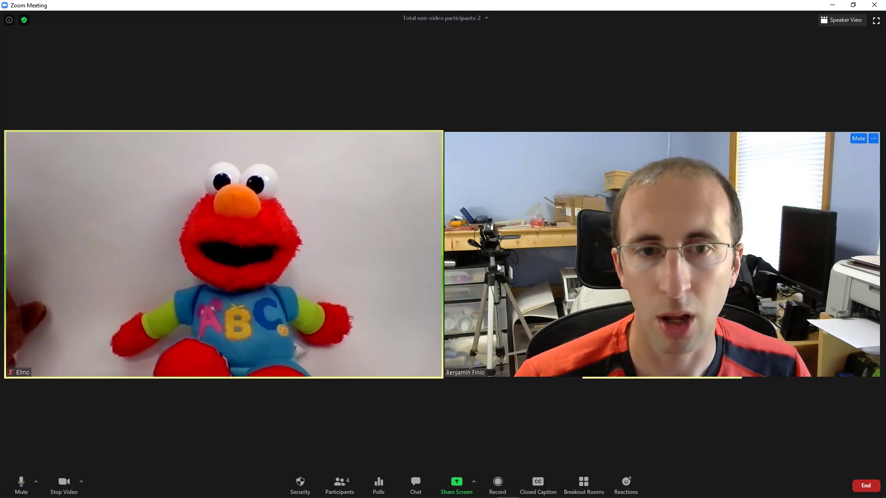
mouse_move(841, 20)
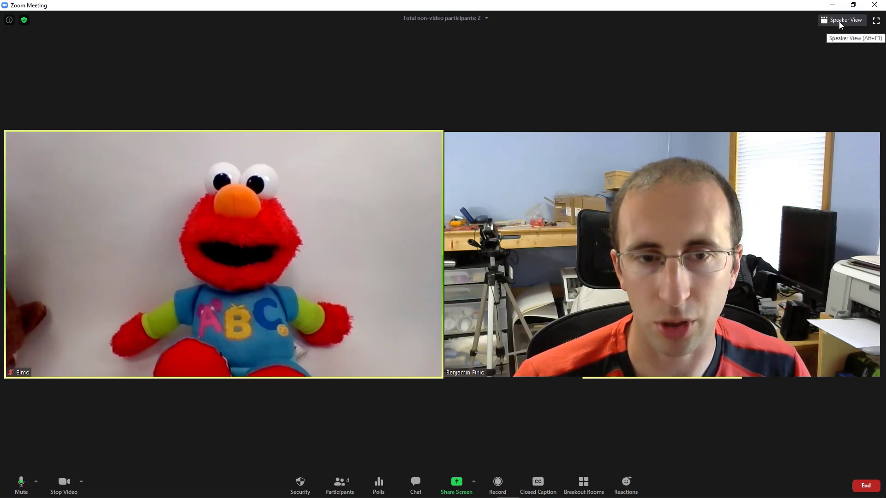
left_click(841, 19)
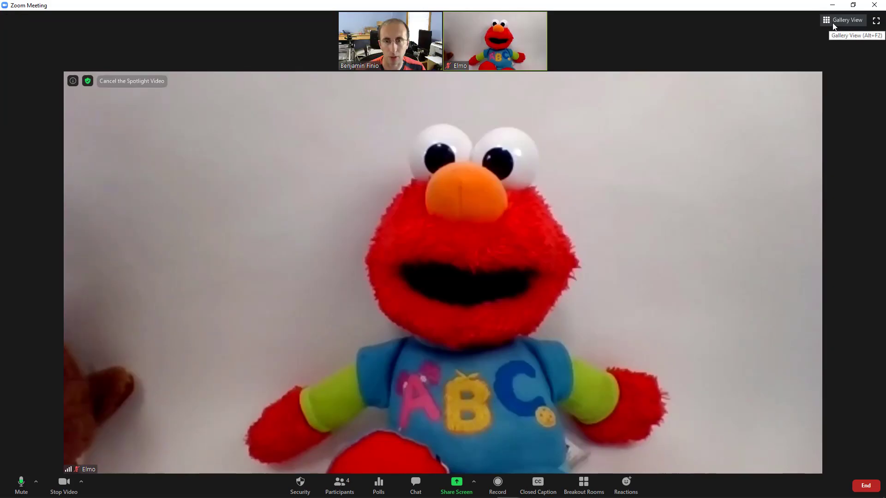
left_click(846, 20)
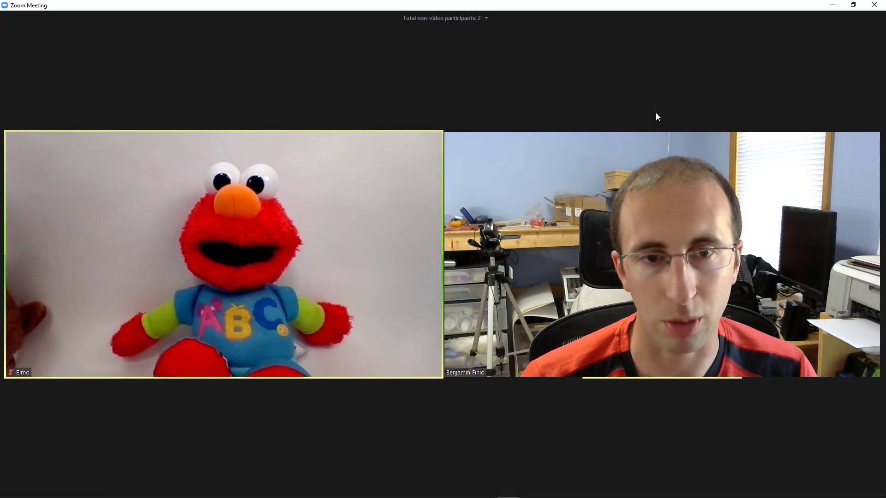
mouse_move(649, 77)
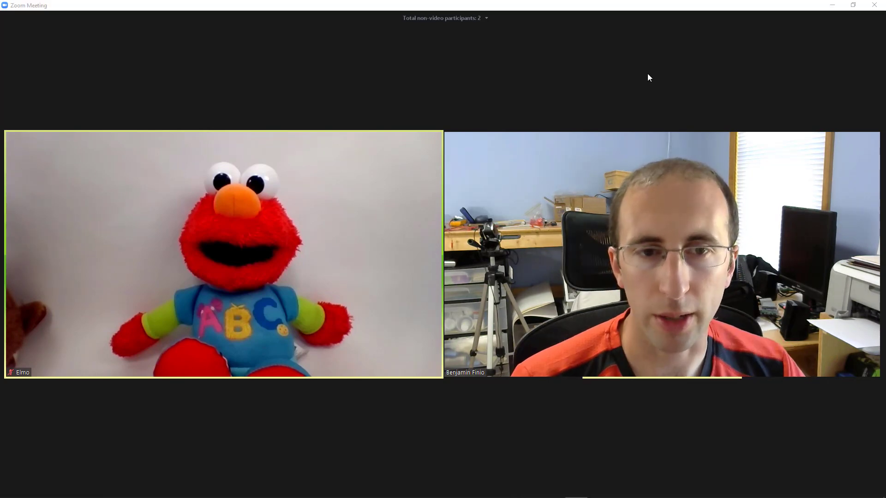